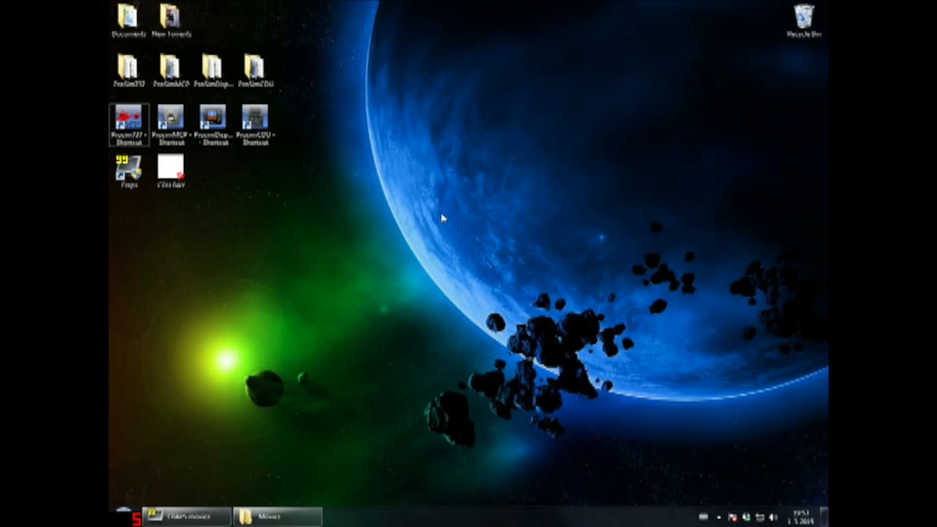
{"action": "mouse_move", "coordinate": [438, 195]}
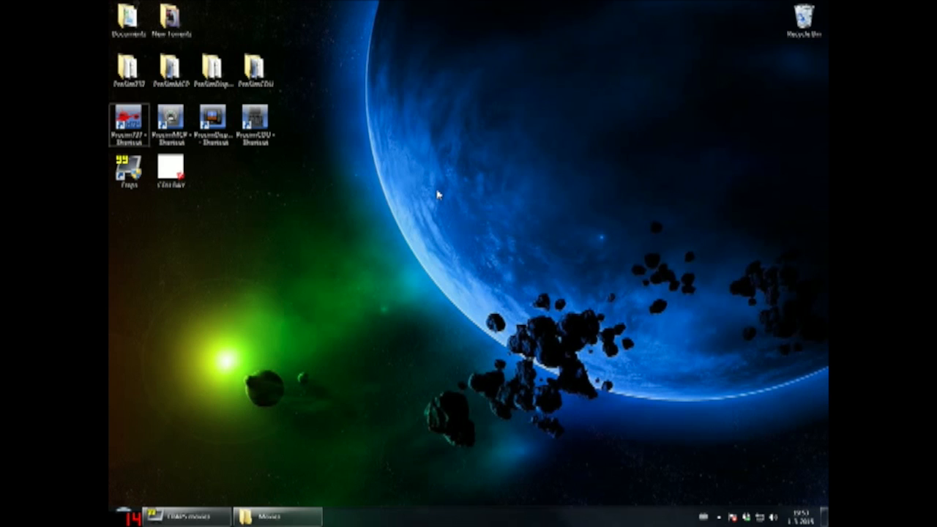
{"action": "mouse_move", "coordinate": [297, 310]}
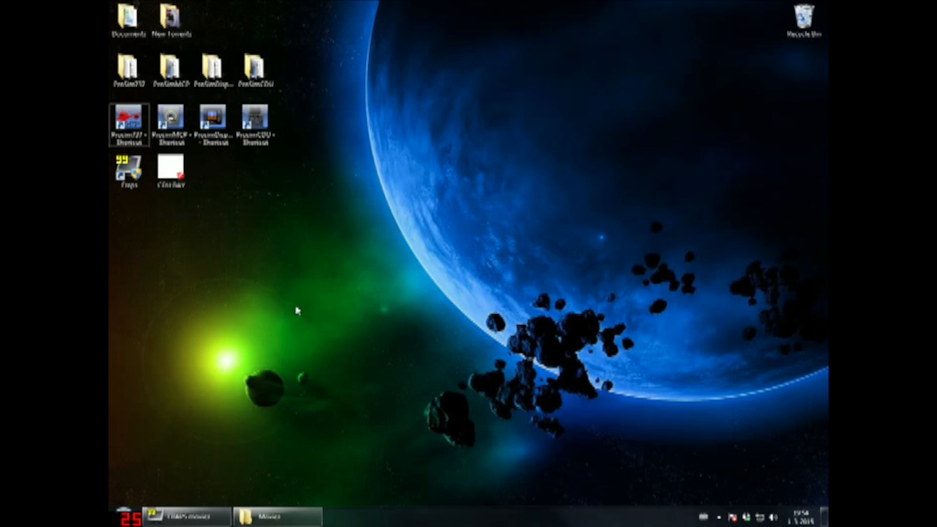
{"action": "mouse_move", "coordinate": [188, 200]}
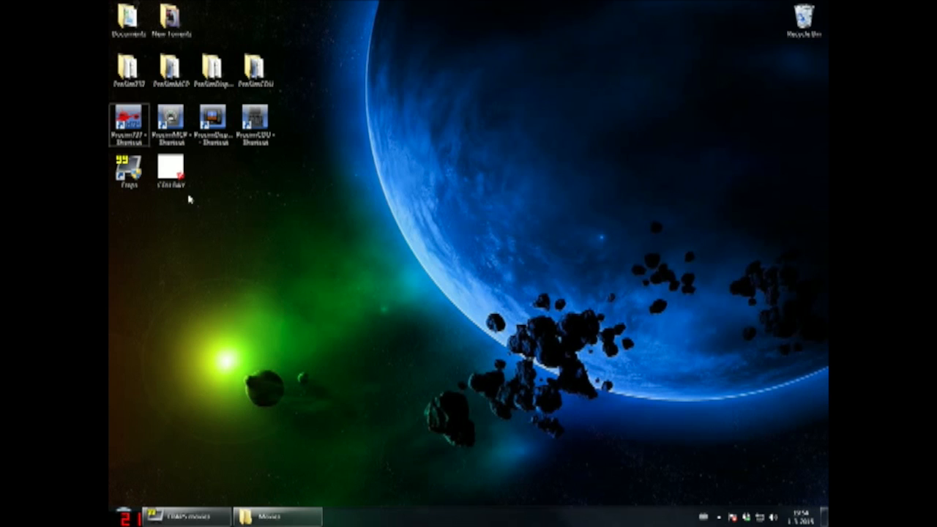
{"action": "mouse_move", "coordinate": [110, 222]}
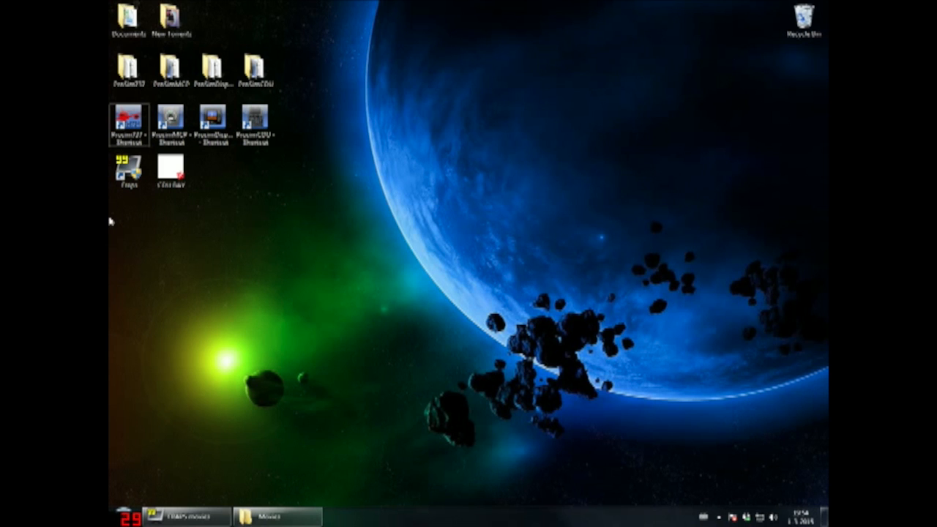
Step: Launch ProSim737 System, then bring up the Start menu's context options for Computer
{"action": "left_click", "coordinate": [129, 123]}
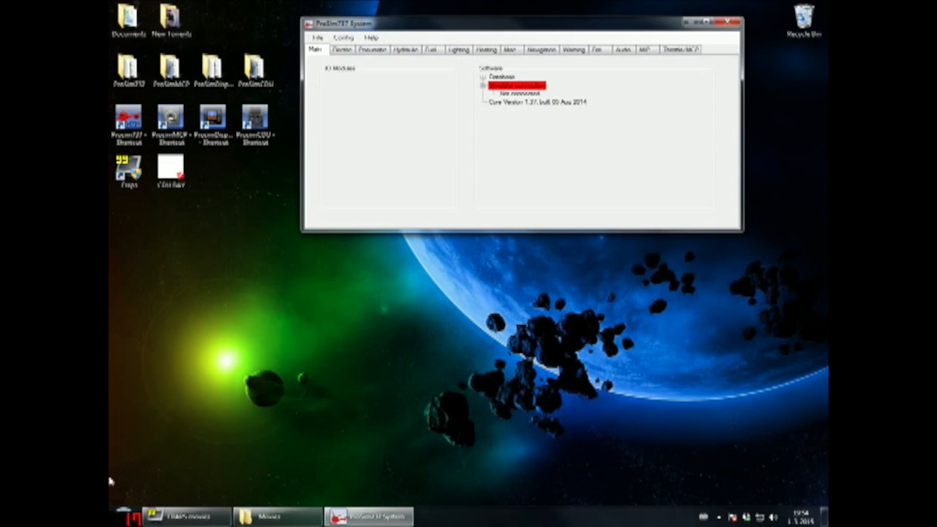
{"action": "left_click", "coordinate": [124, 517]}
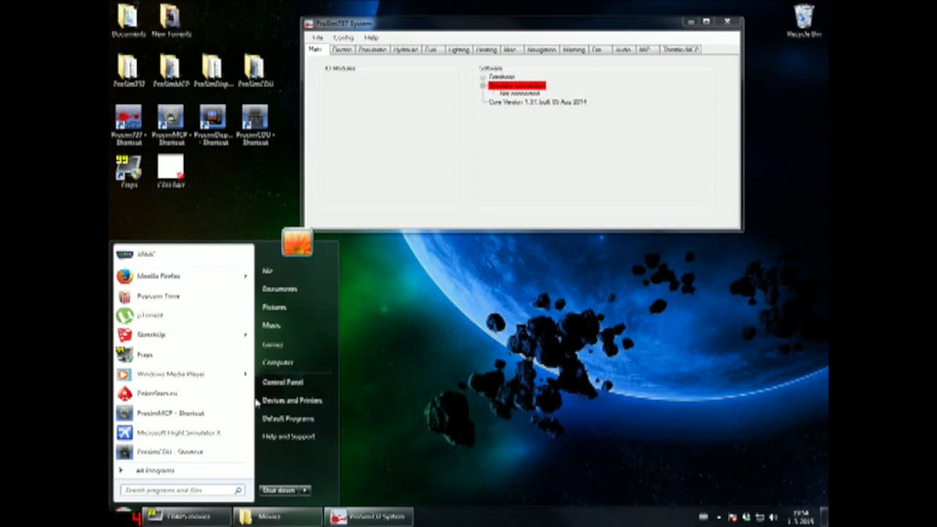
{"action": "right_click", "coordinate": [276, 362]}
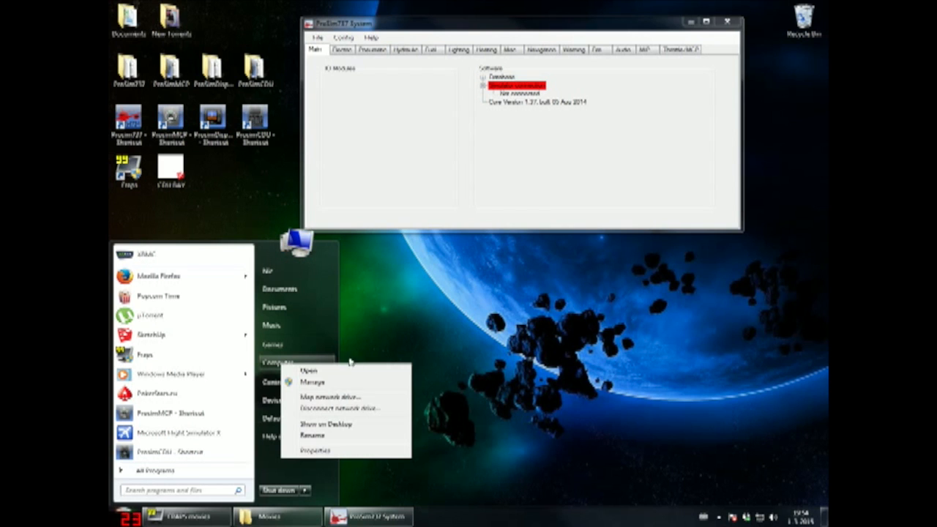
Step: Open Computer Properties to view the System page and its WORKGROUP workgroup entry
{"action": "left_click", "coordinate": [315, 450]}
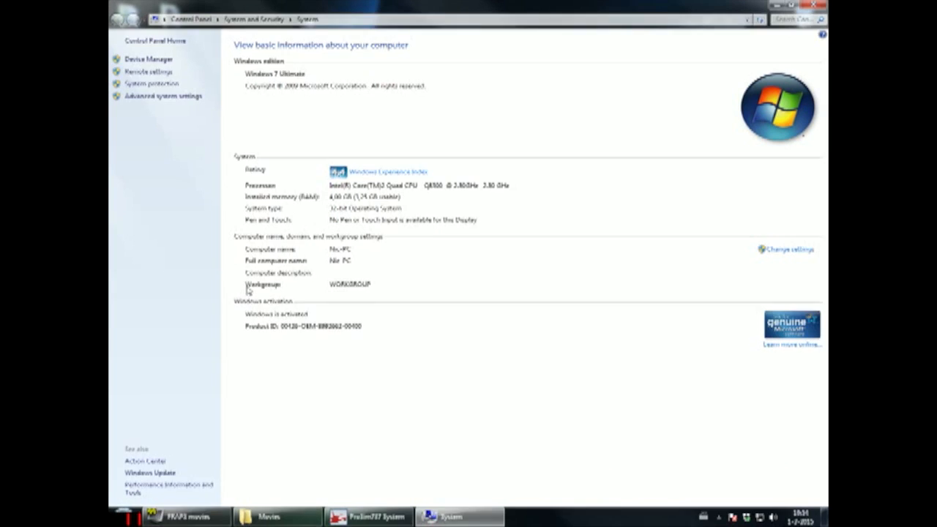
{"action": "mouse_move", "coordinate": [345, 292]}
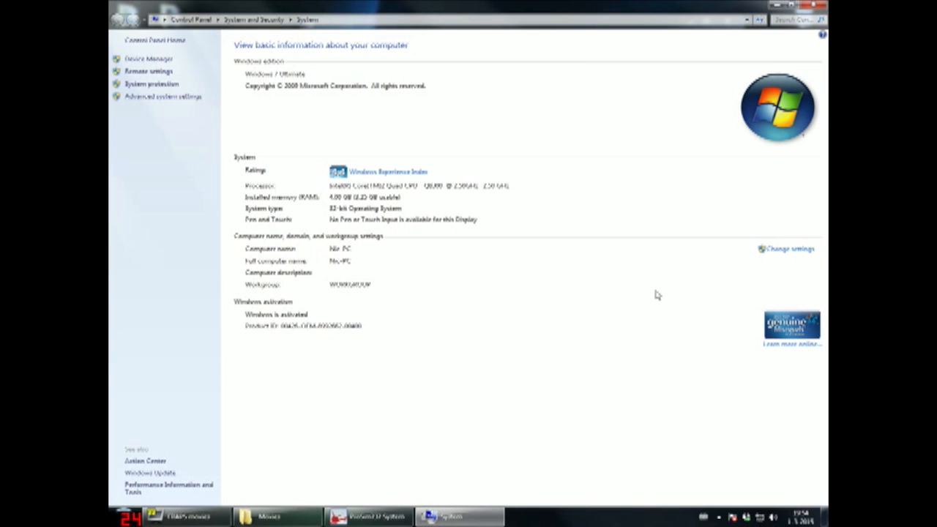
{"action": "mouse_move", "coordinate": [534, 284]}
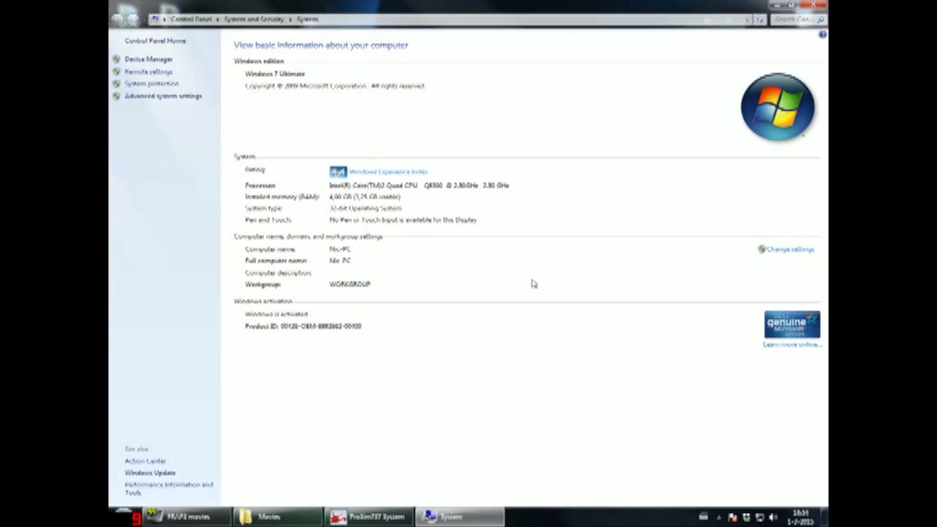
{"action": "mouse_move", "coordinate": [364, 329]}
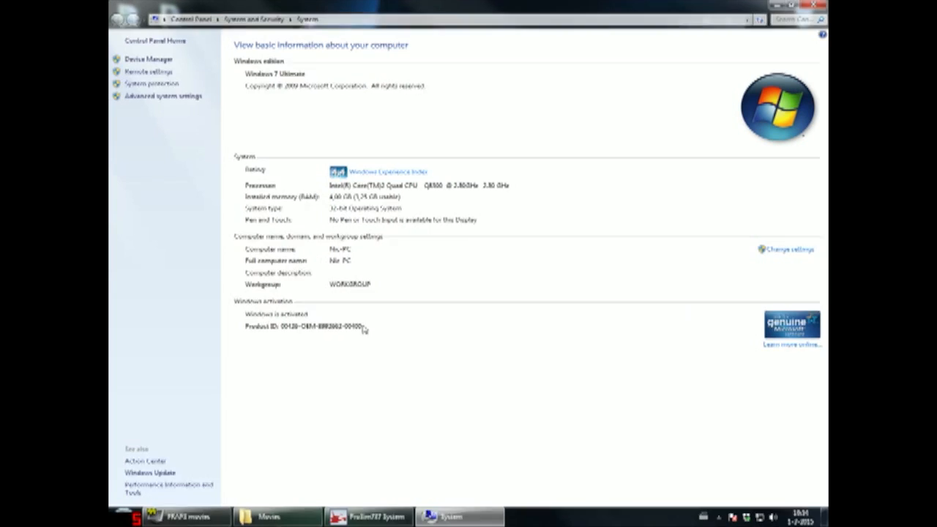
{"action": "mouse_move", "coordinate": [433, 335]}
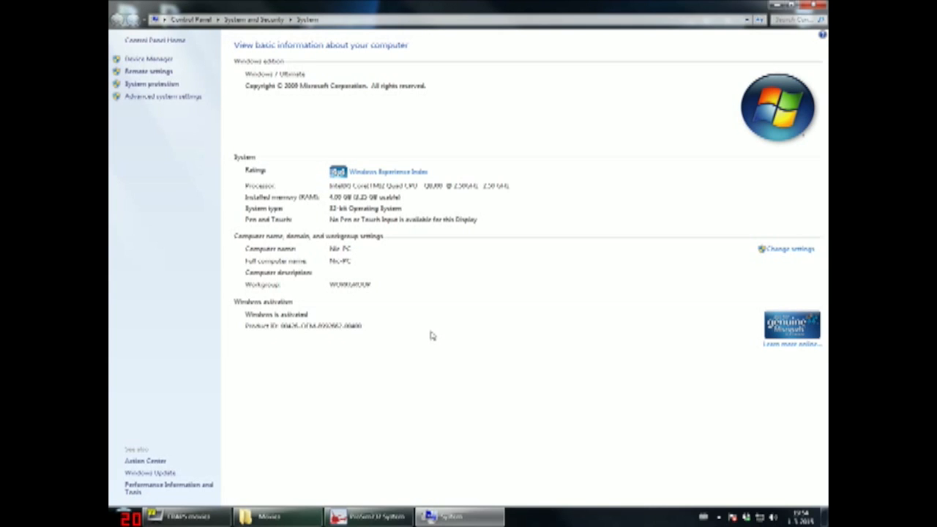
{"action": "mouse_move", "coordinate": [449, 341]}
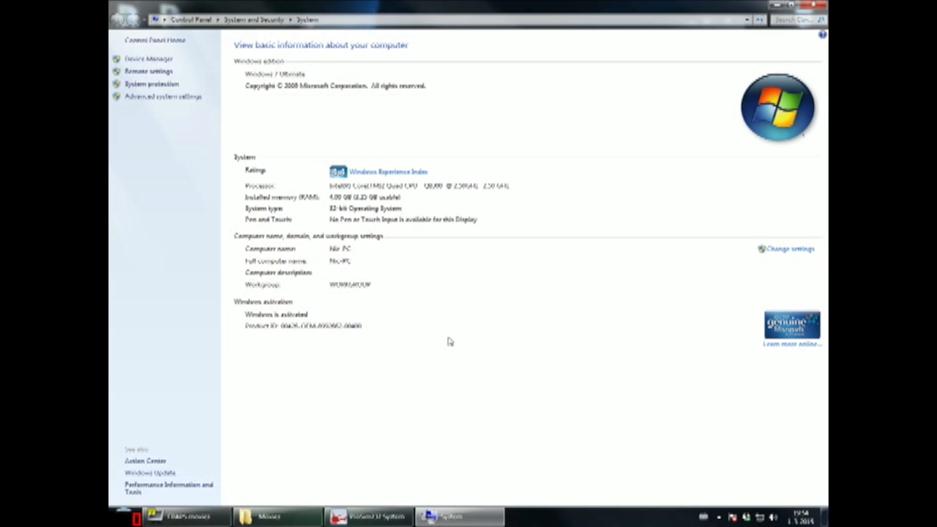
{"action": "mouse_move", "coordinate": [462, 342]}
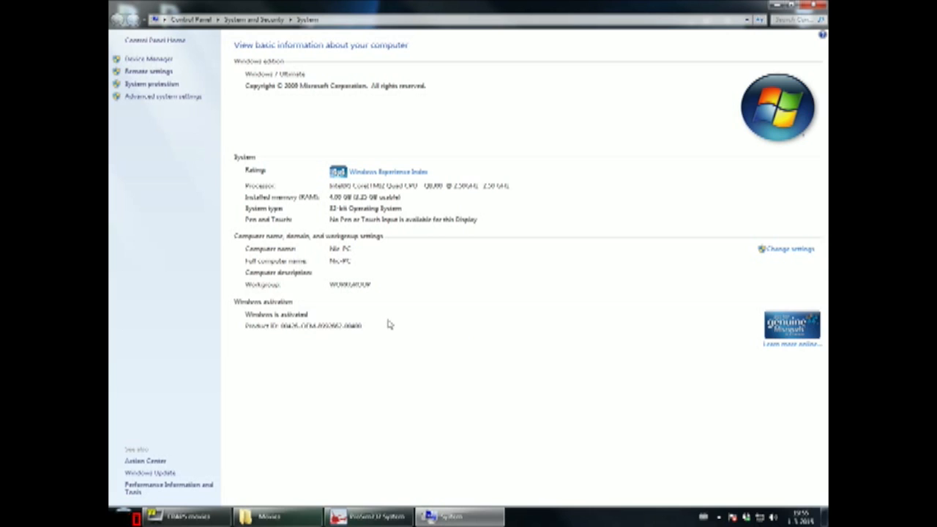
{"action": "mouse_move", "coordinate": [355, 286]}
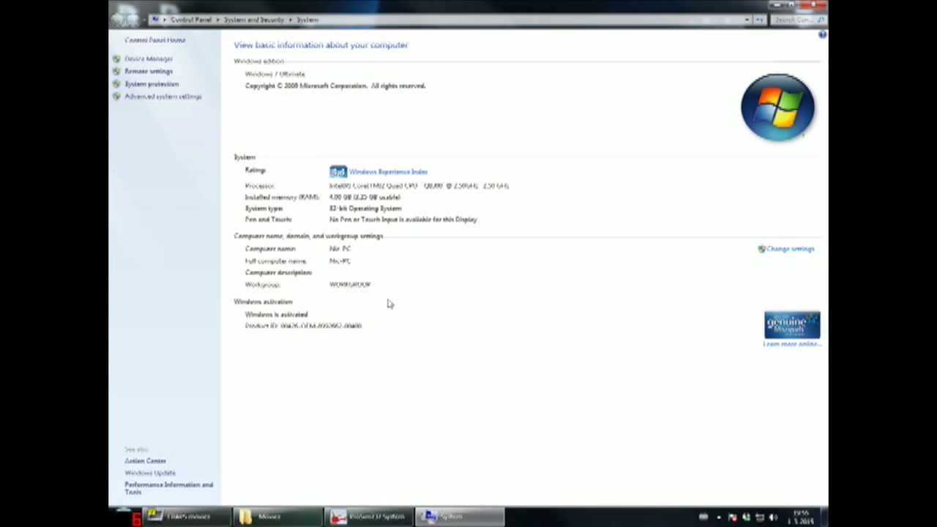
{"action": "mouse_move", "coordinate": [721, 40]}
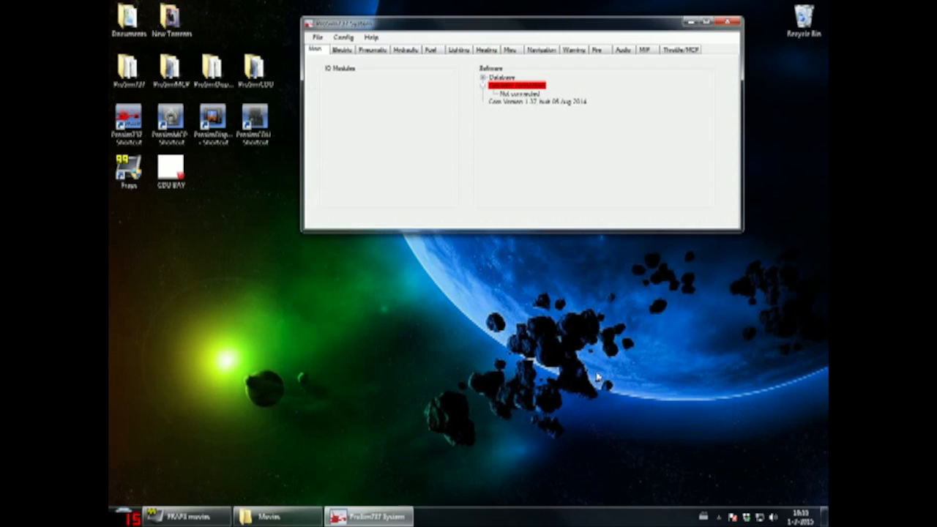
{"action": "mouse_move", "coordinate": [550, 273]}
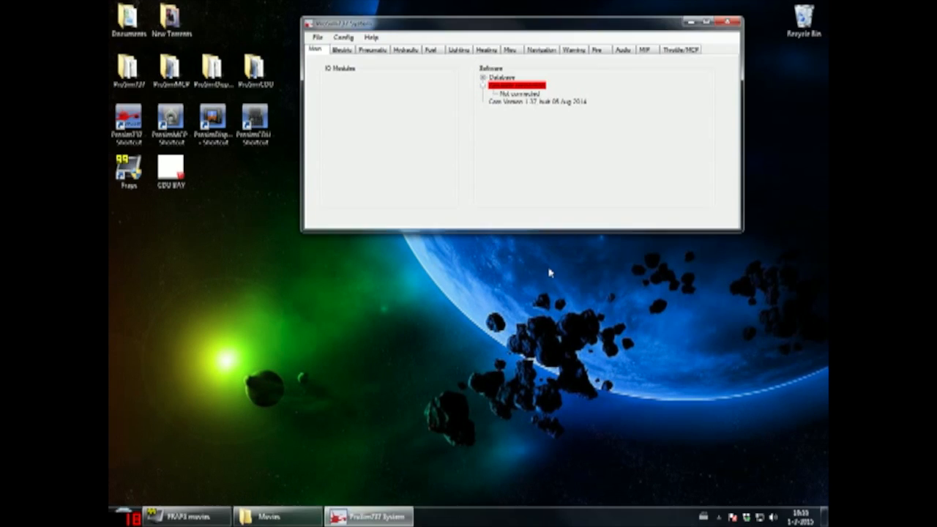